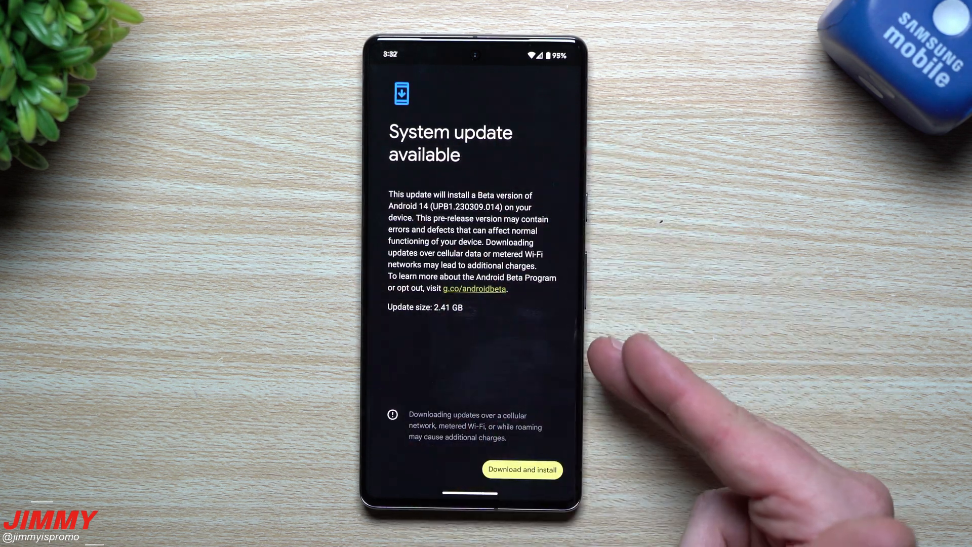
mouse_move(546, 322)
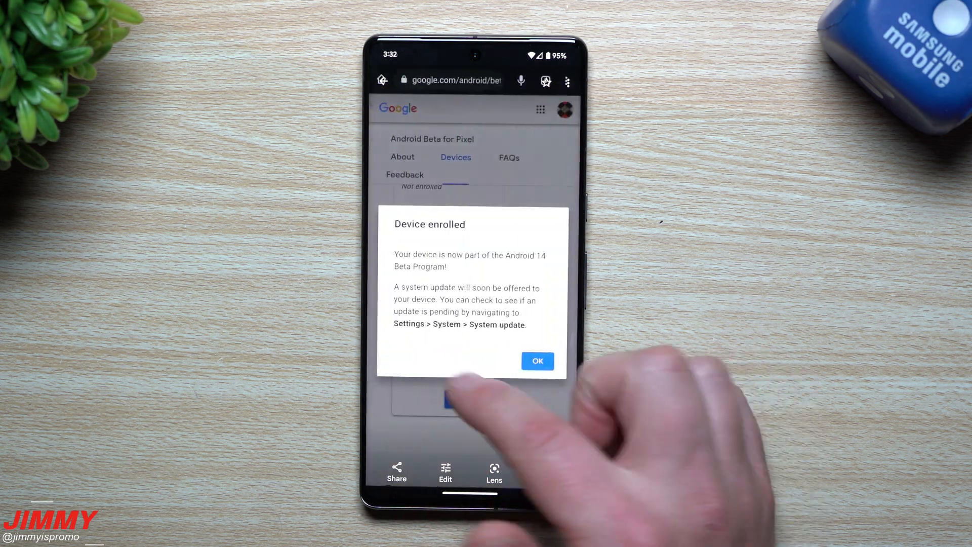
left_click(536, 360)
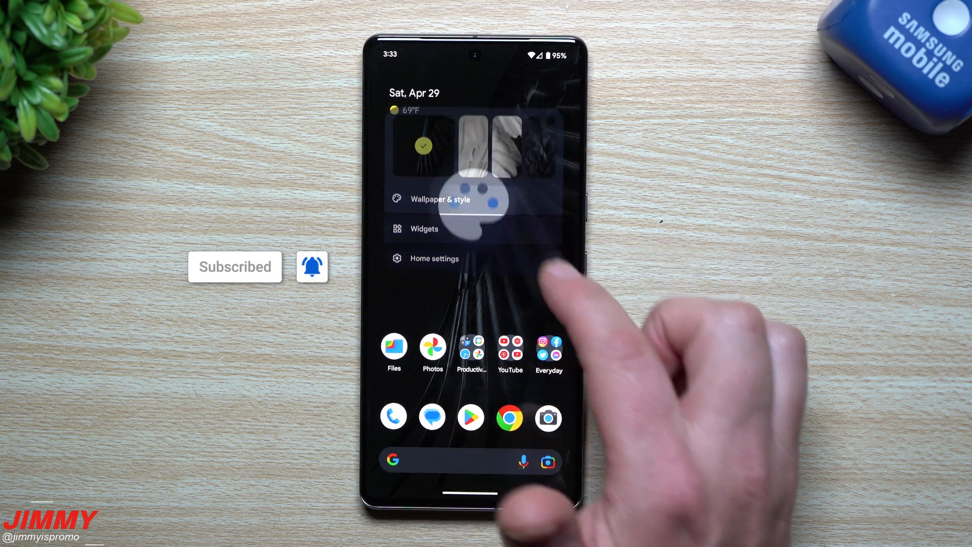
Bring up the home screen options with Wallpaper & style, Widgets and Home settings.
left_click(441, 200)
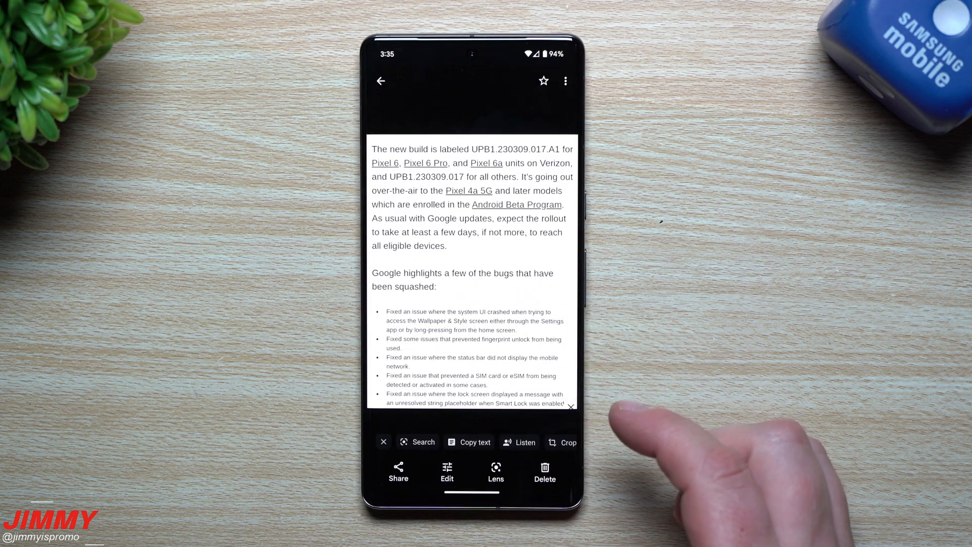
mouse_move(651, 484)
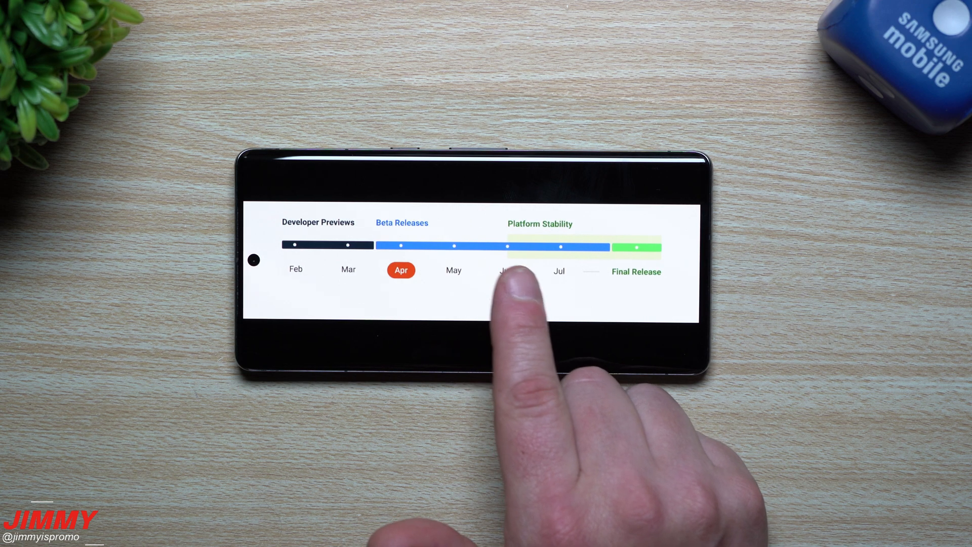
Toggle the viewer controls on the landscape Android 14 timeline graphic around the April beta marker.
left_click(506, 271)
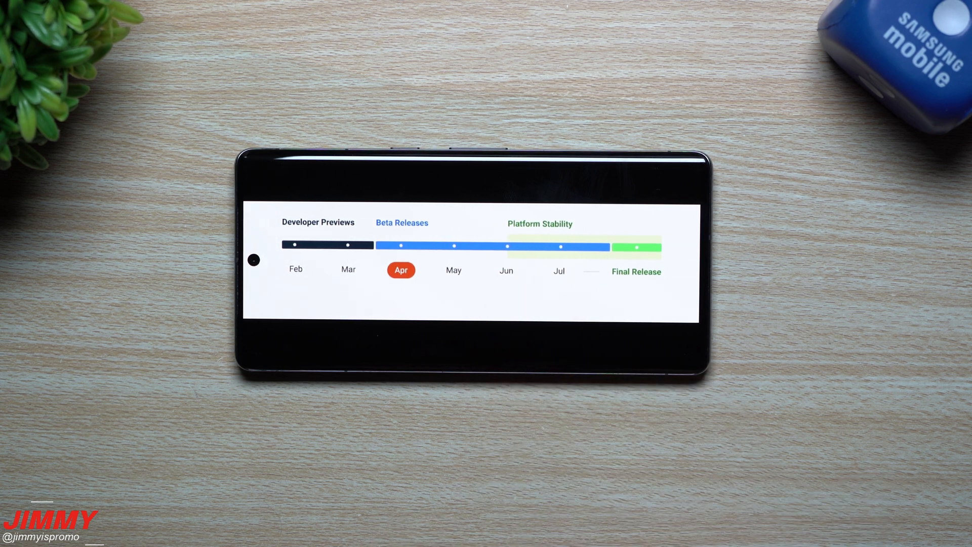
left_click(401, 270)
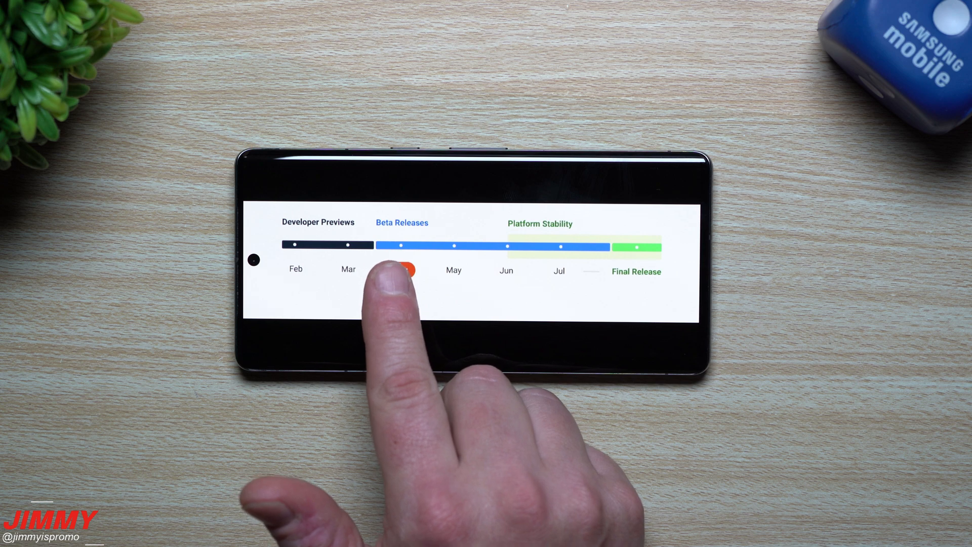